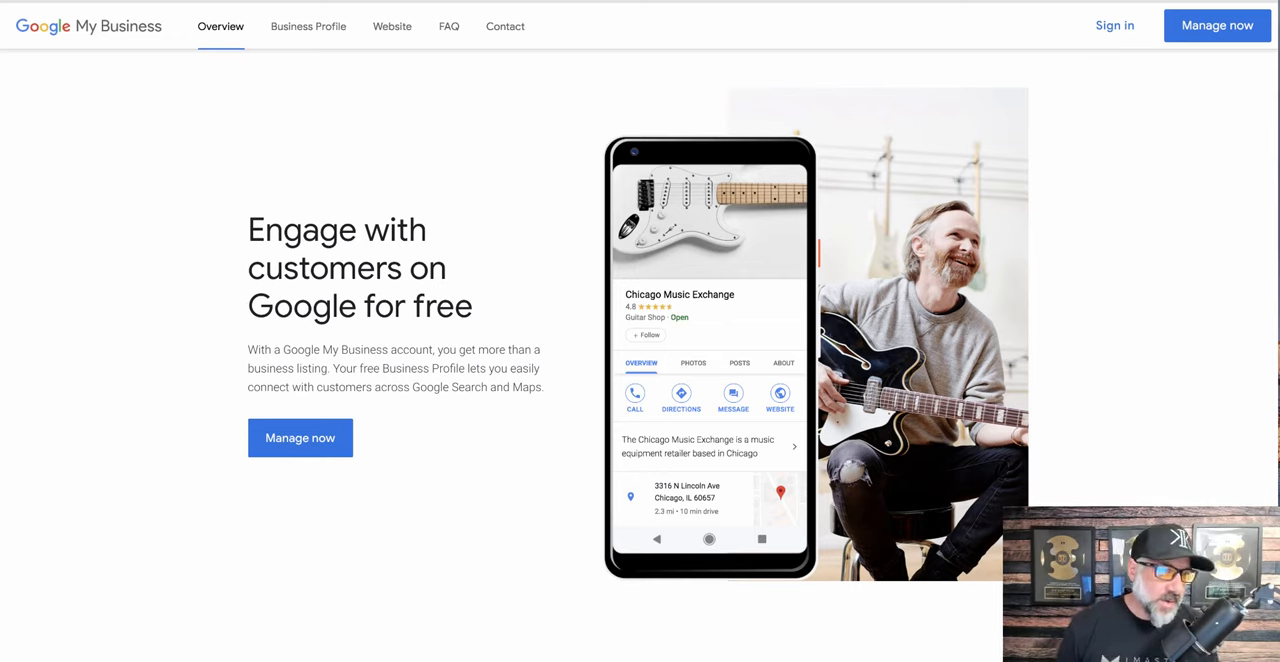
pyautogui.moveTo(300, 438)
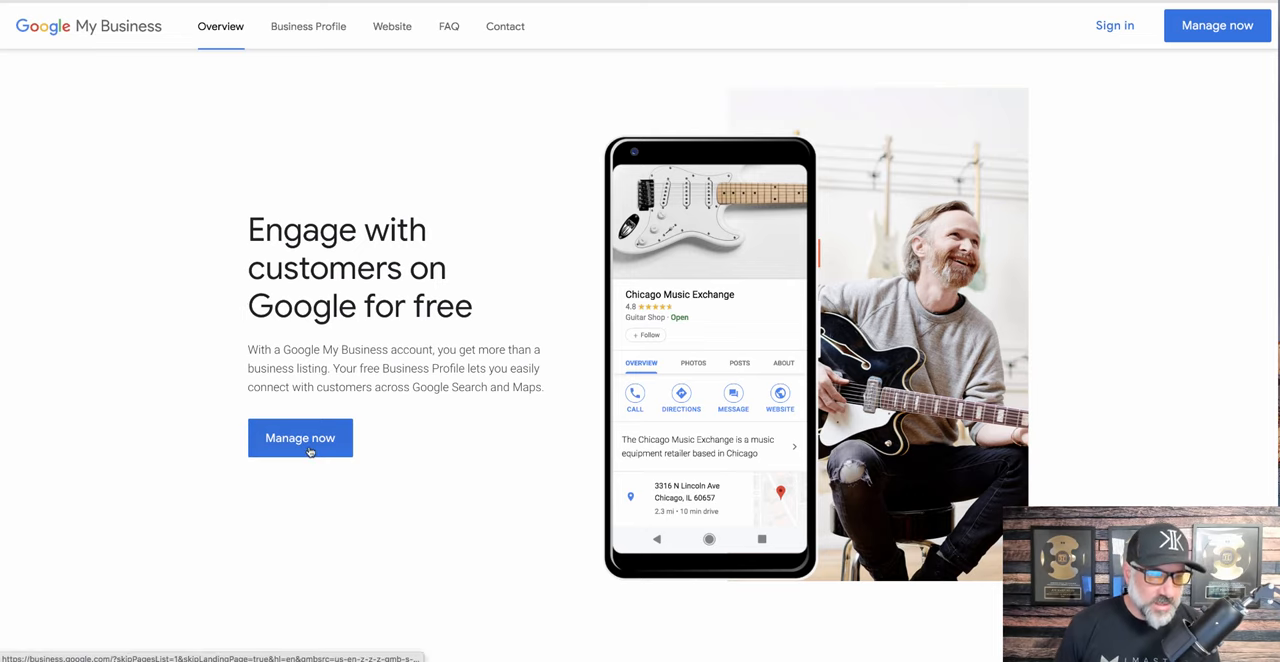
# Choose 'Manage now' to reach the find-your-business page.
pyautogui.click(300, 438)
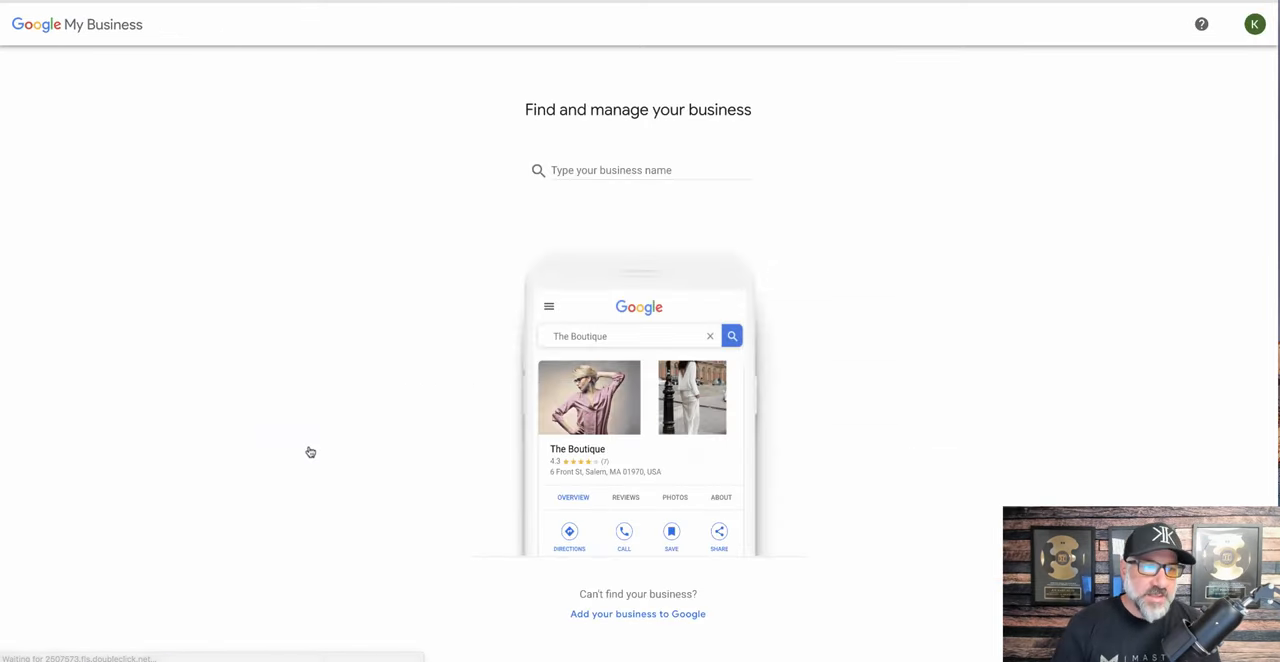
pyautogui.moveTo(544, 322)
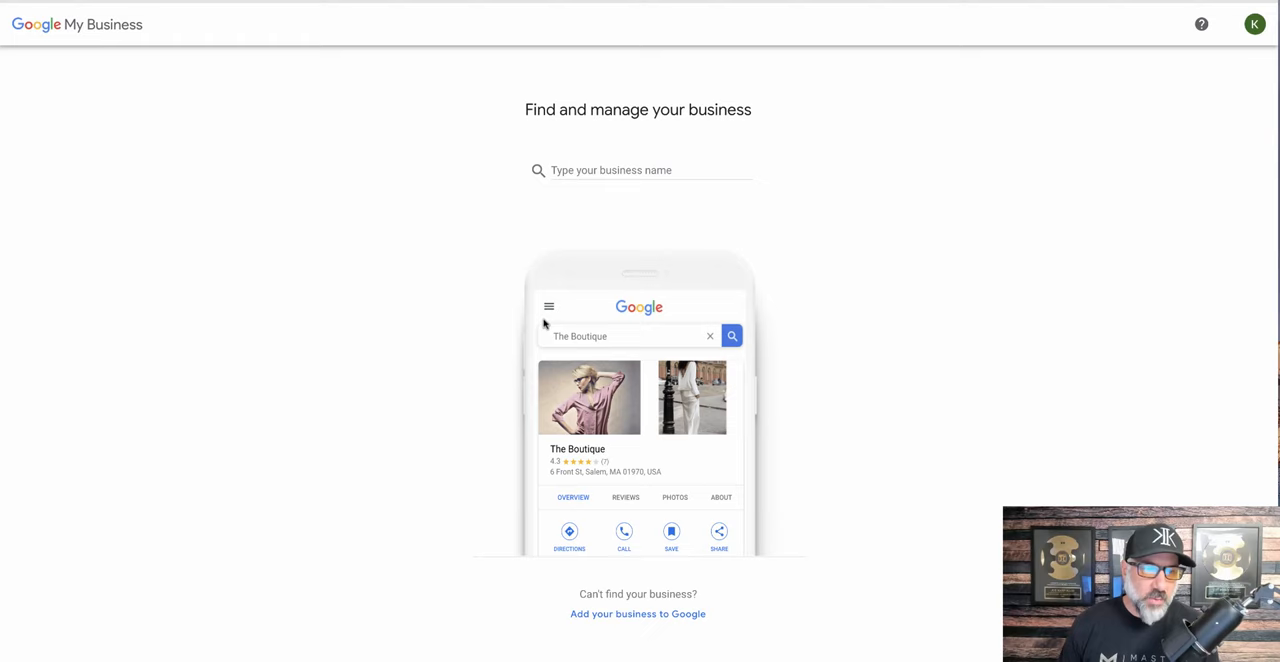
# Enter 'Kimer Media' as the business name and create a new business with it.
pyautogui.write('K')
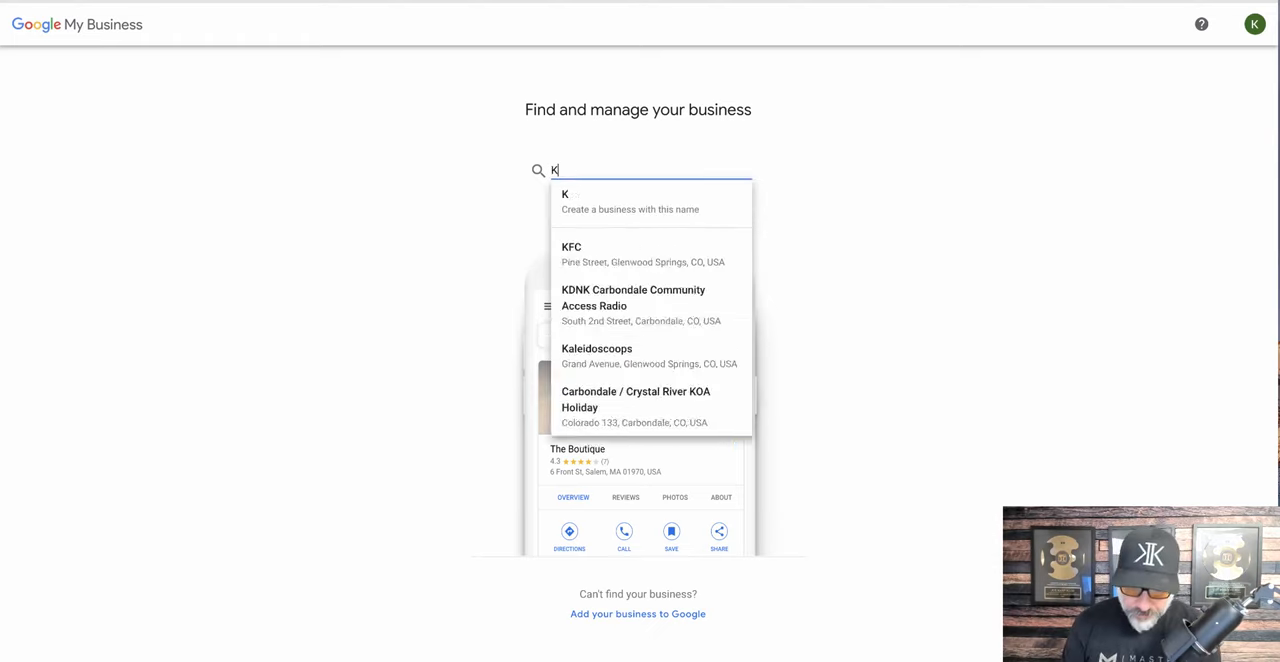
pyautogui.write('imer M')
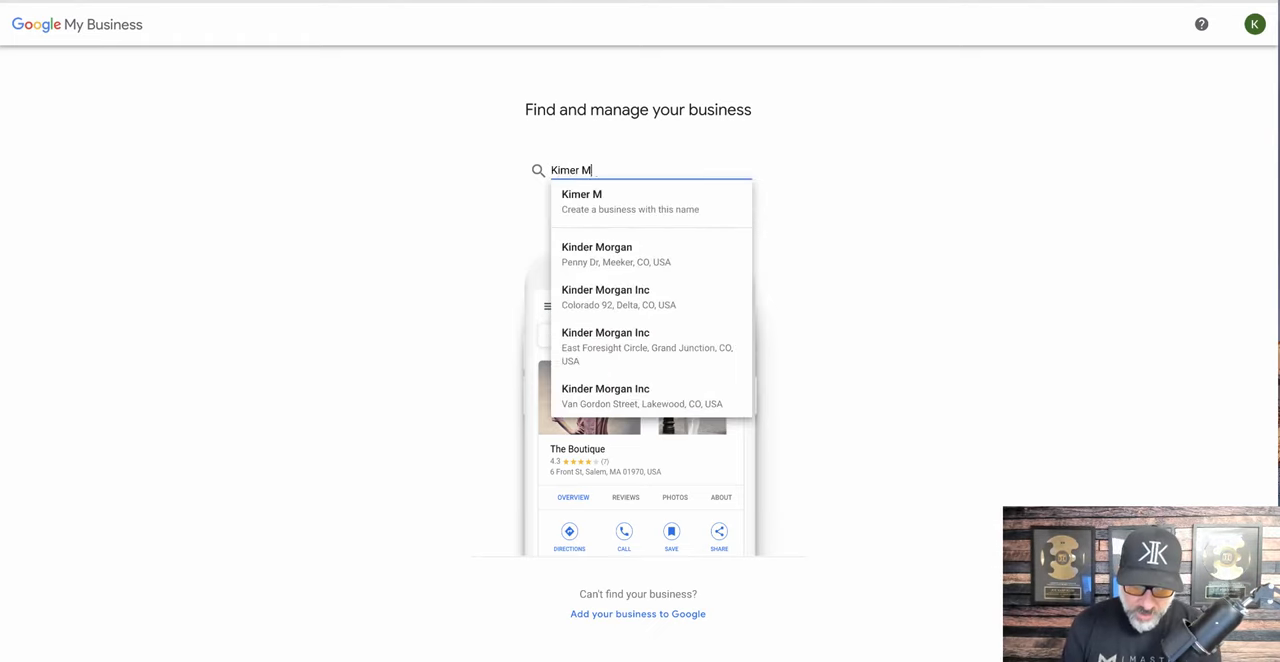
pyautogui.write('edia')
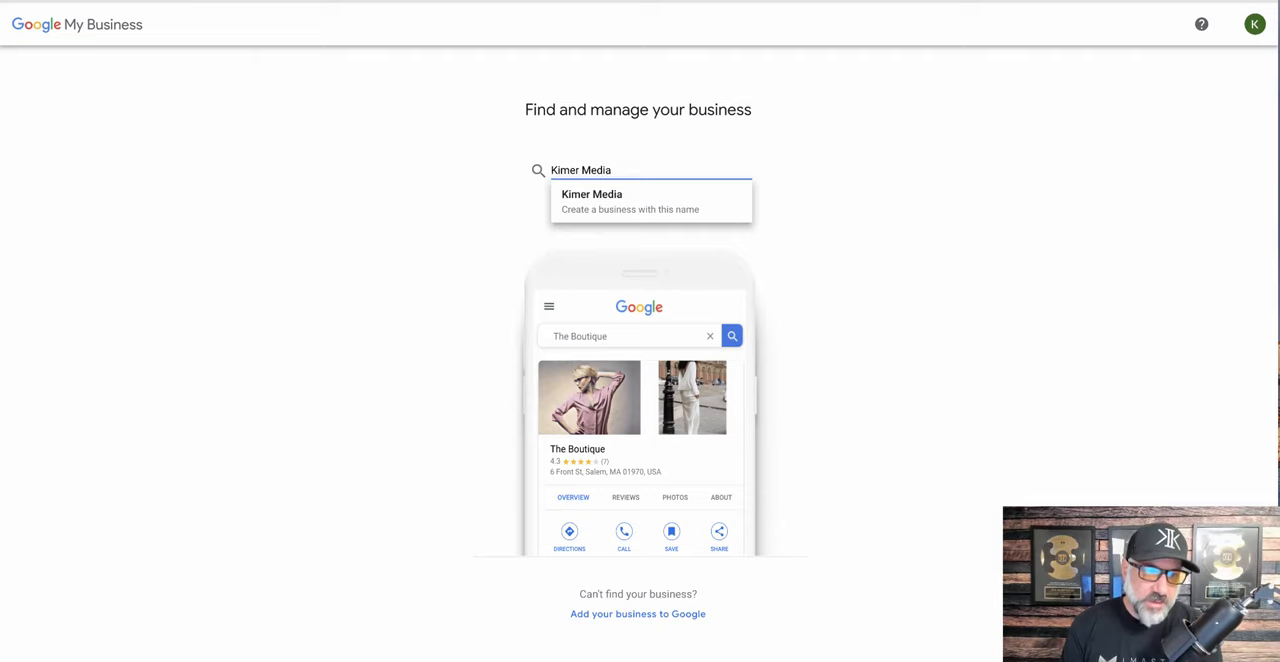
pyautogui.click(592, 200)
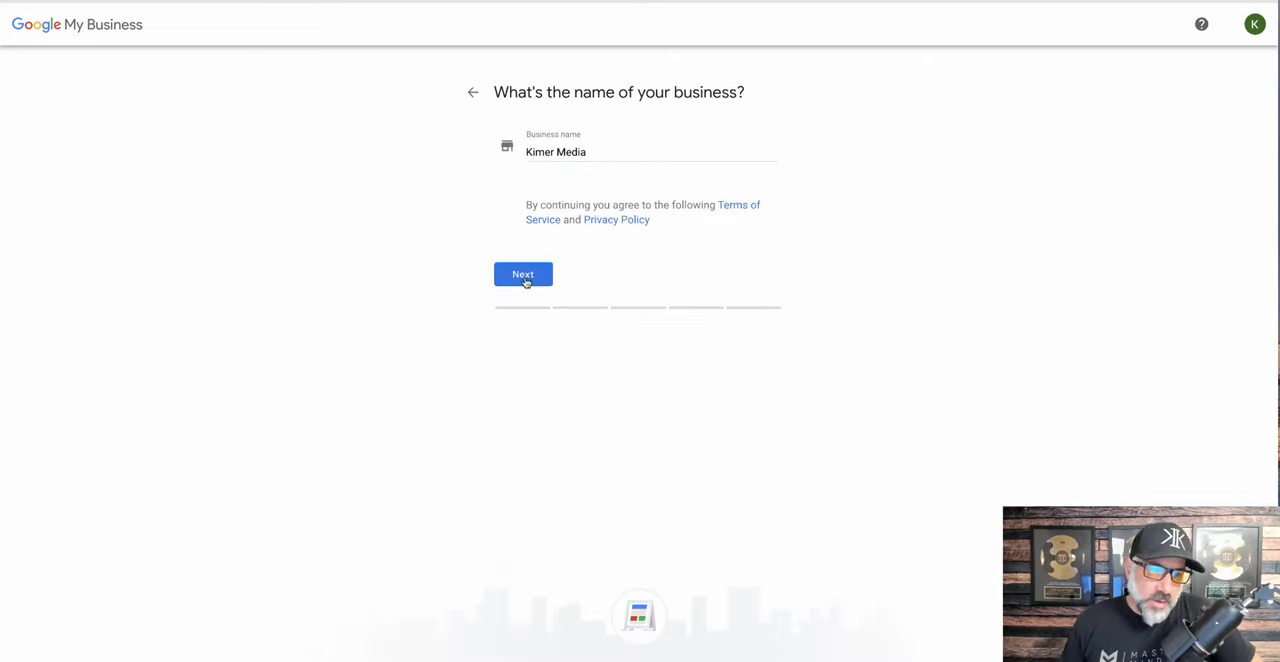
# Keep the name, answer No to a customer-visitable location, and continue to service areas.
pyautogui.click(522, 274)
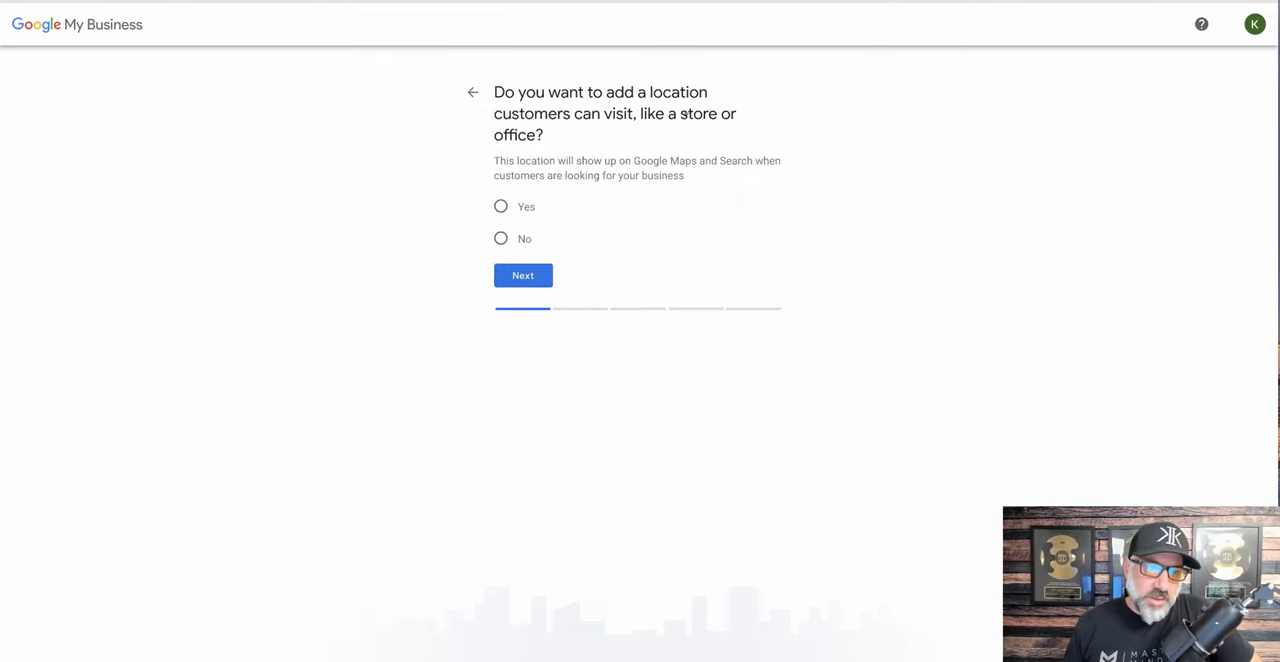
pyautogui.moveTo(638, 132)
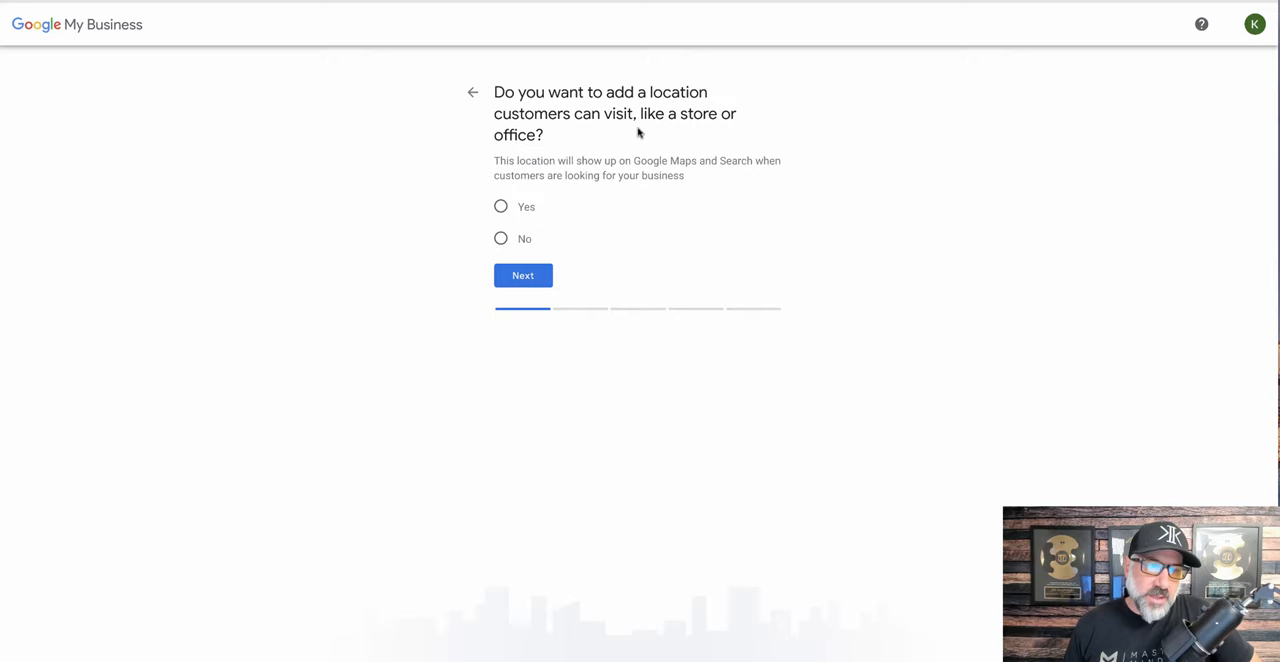
pyautogui.click(500, 238)
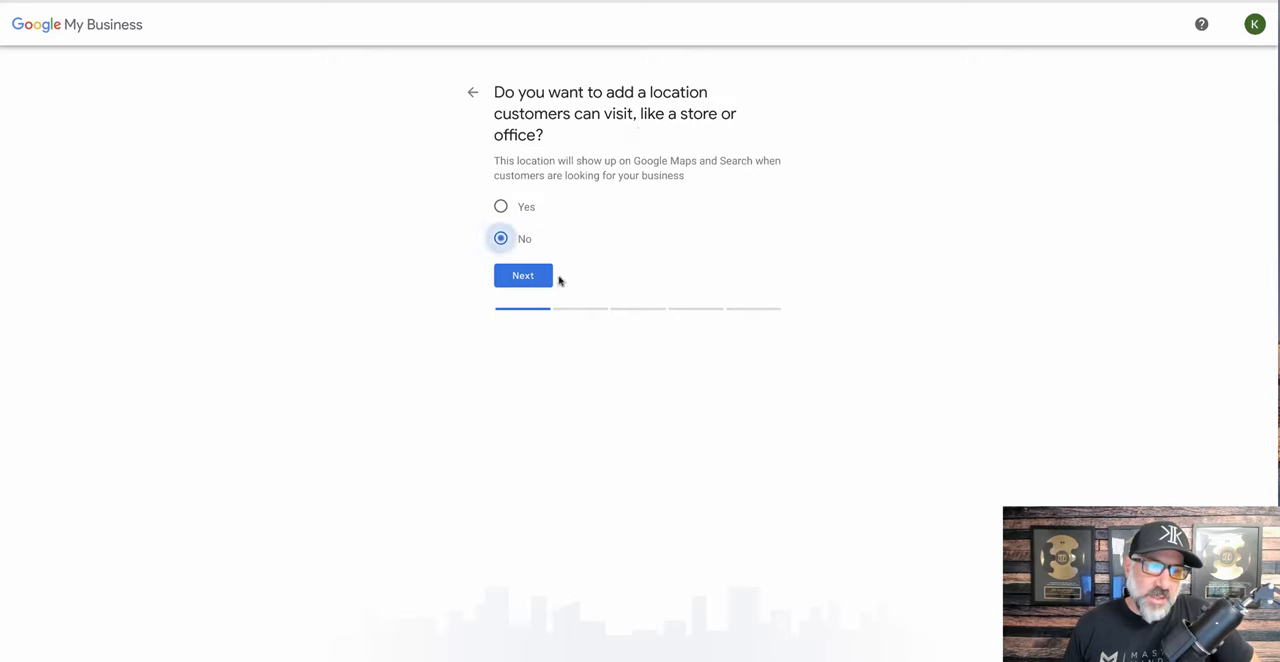
pyautogui.click(522, 276)
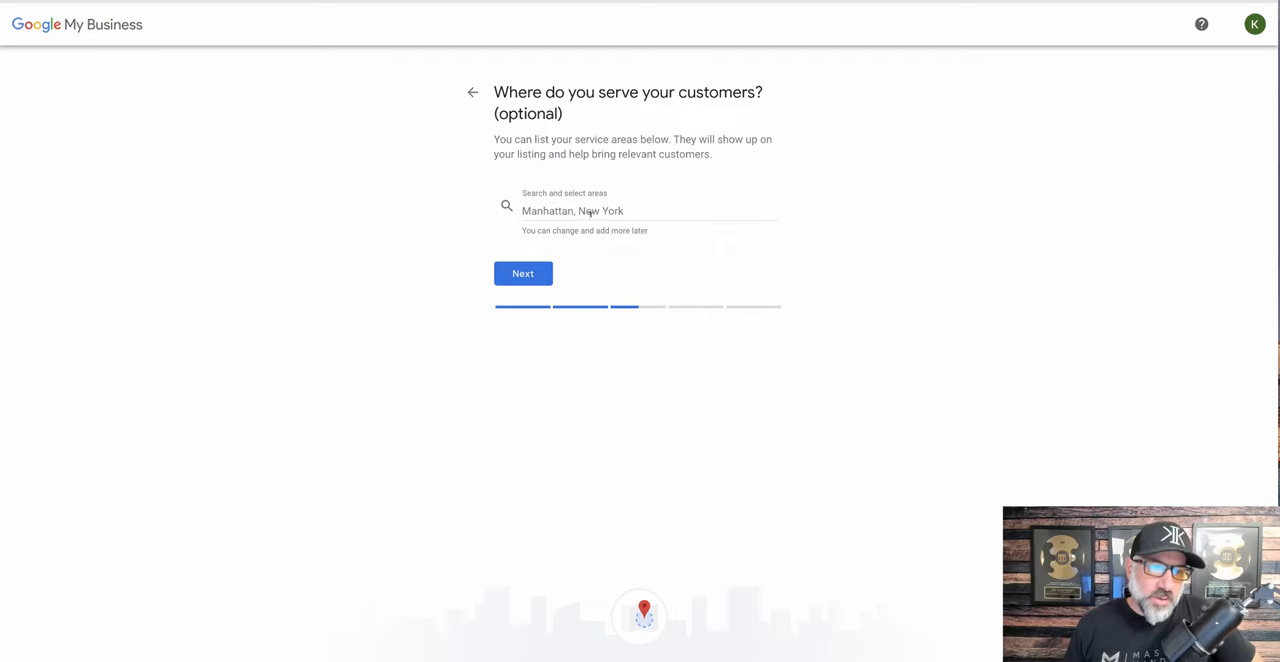
# Search 'san diego' and add San Diego, CA, USA as the service area.
pyautogui.click(640, 212)
pyautogui.write('San Dieg')
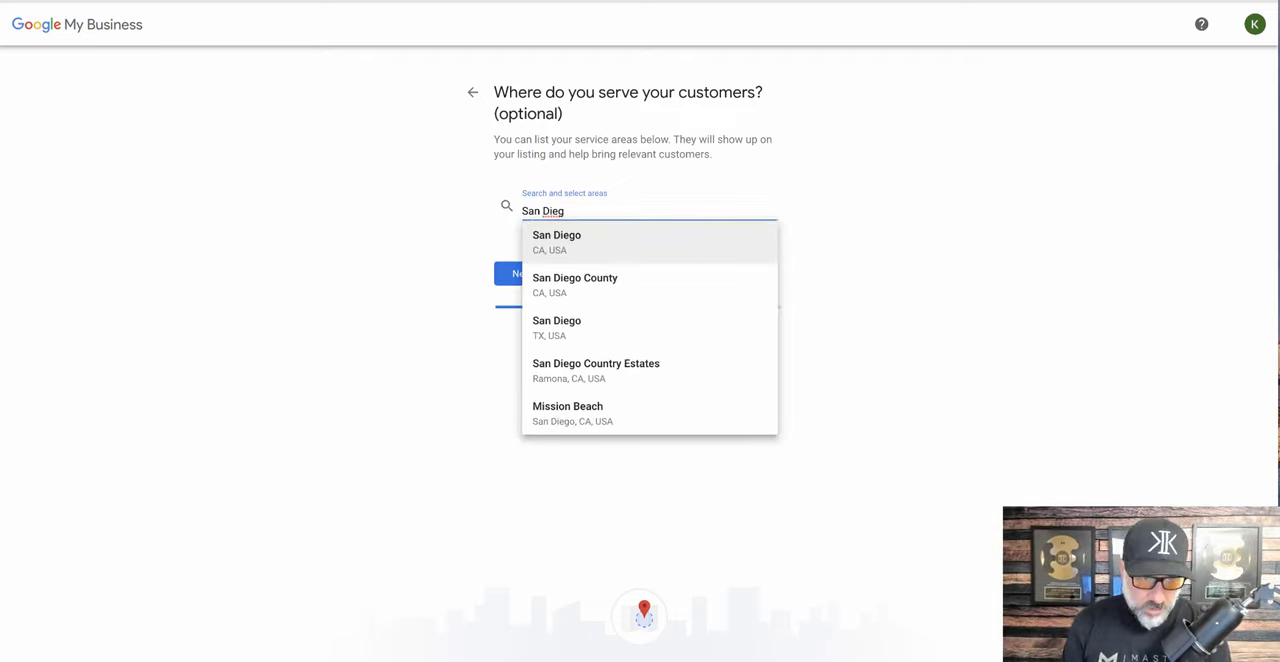
pyautogui.write('o C')
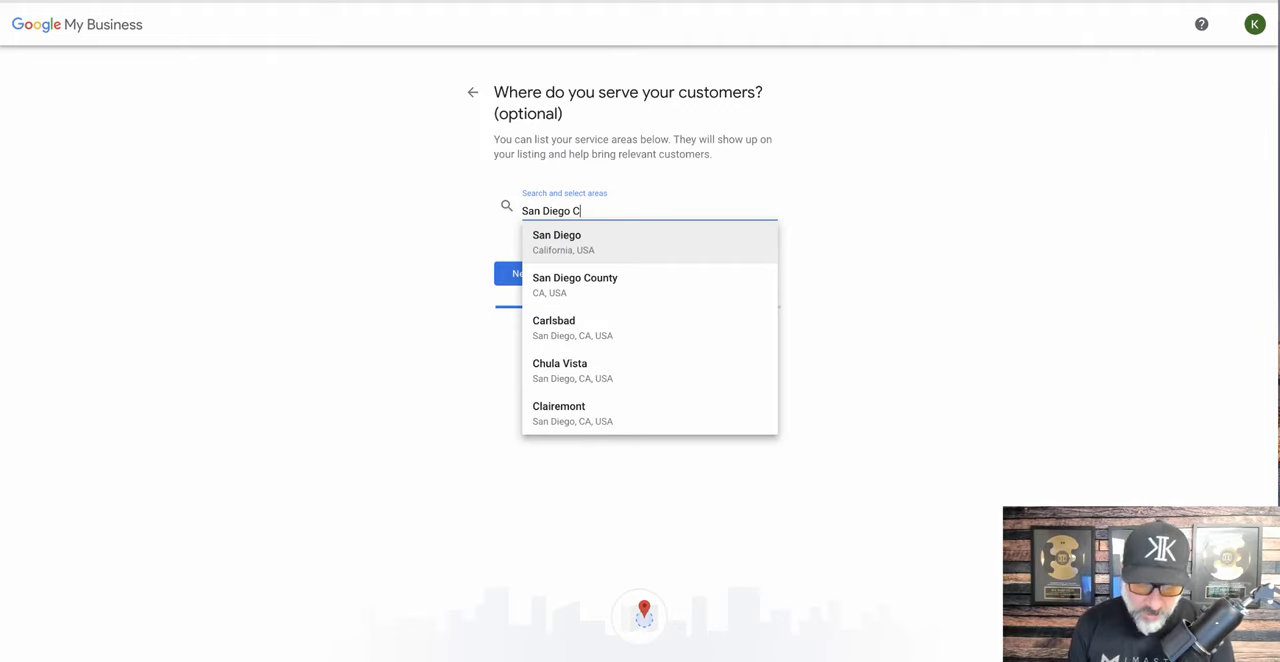
pyautogui.write('A')
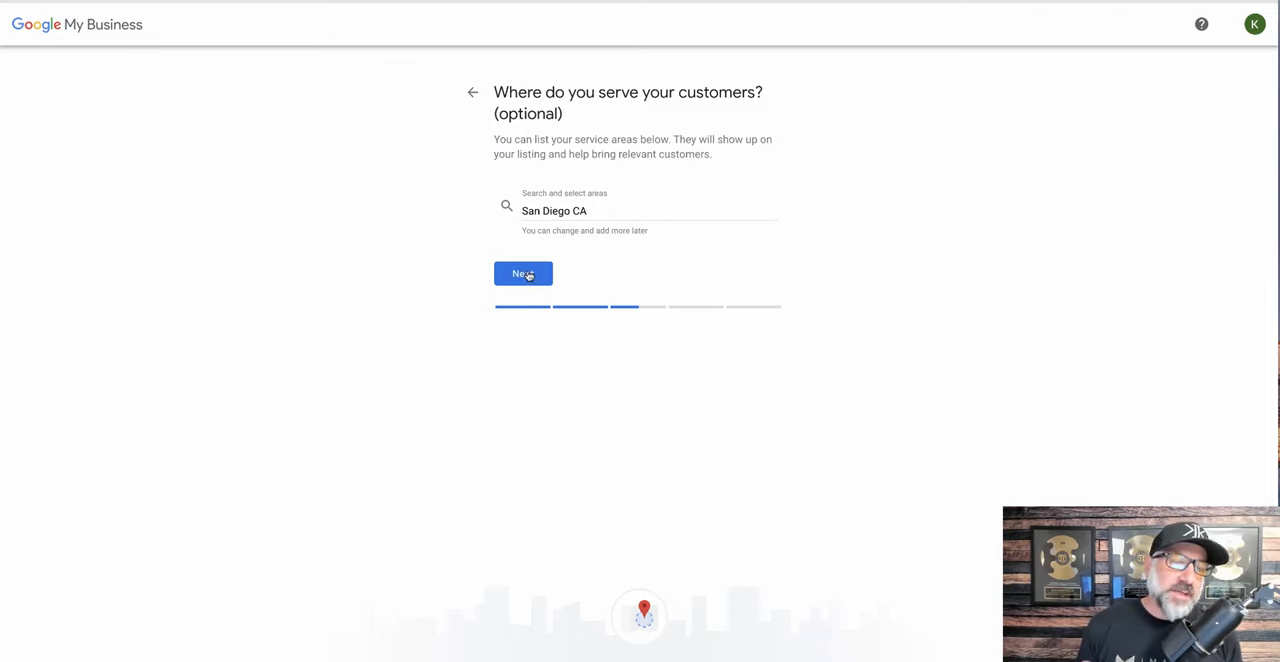
pyautogui.click(522, 274)
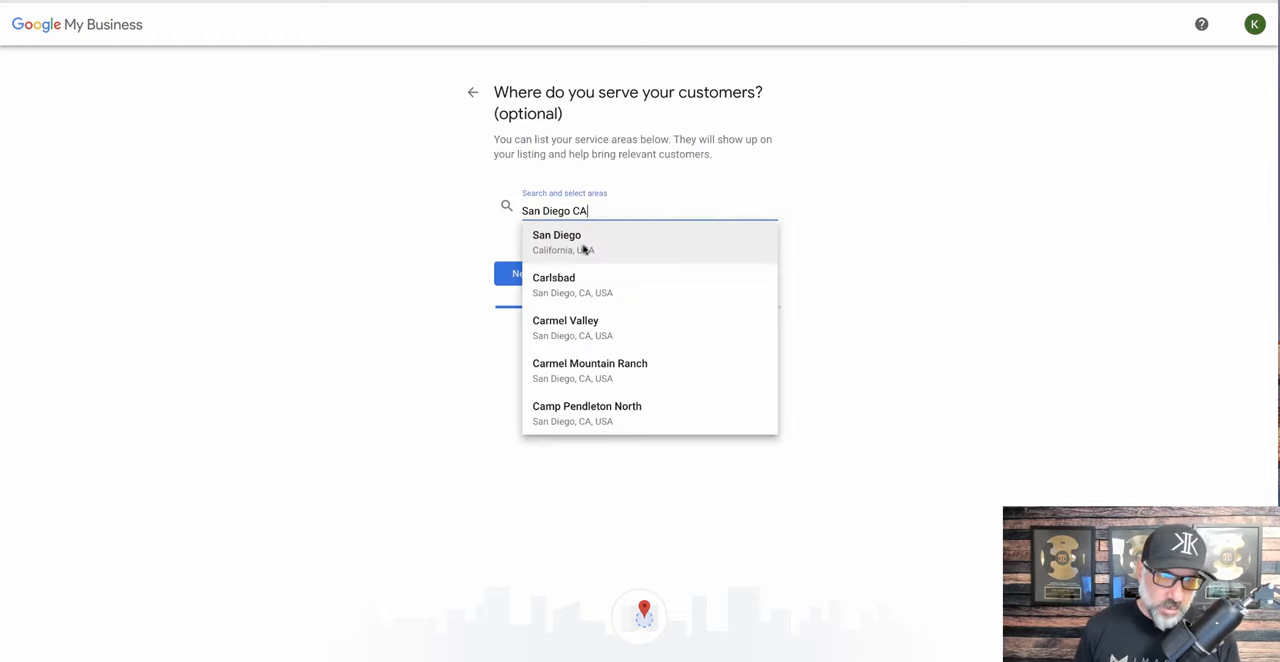
pyautogui.click(556, 242)
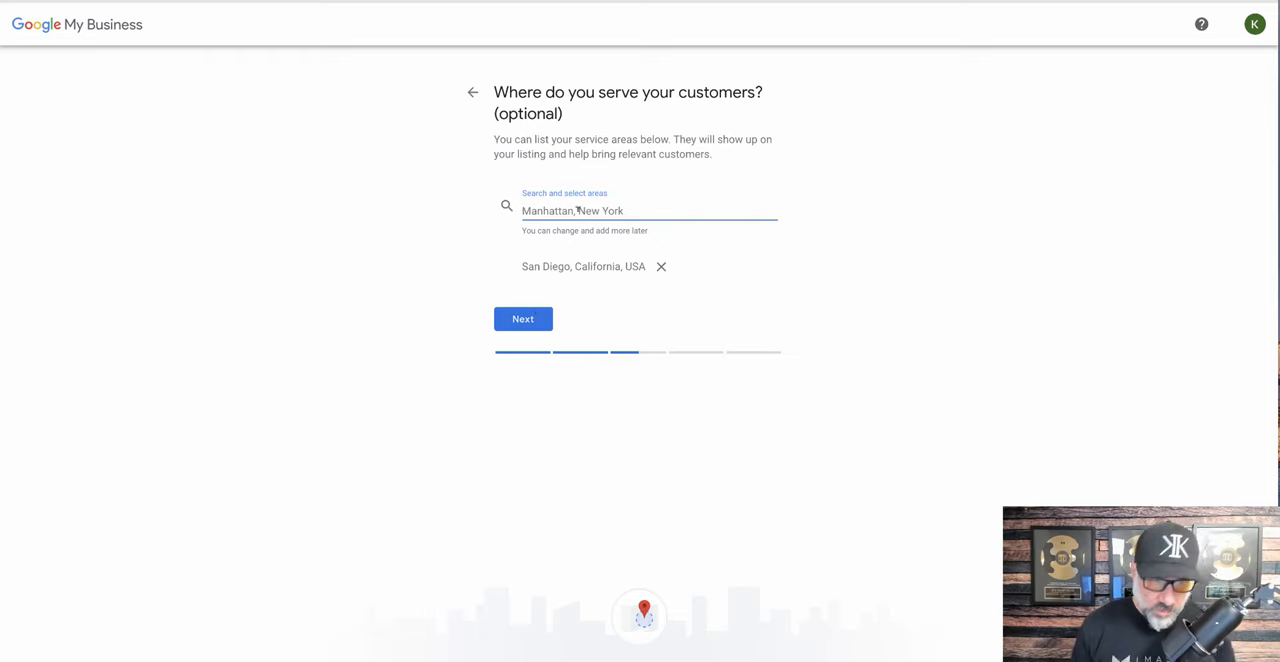
pyautogui.write('san')
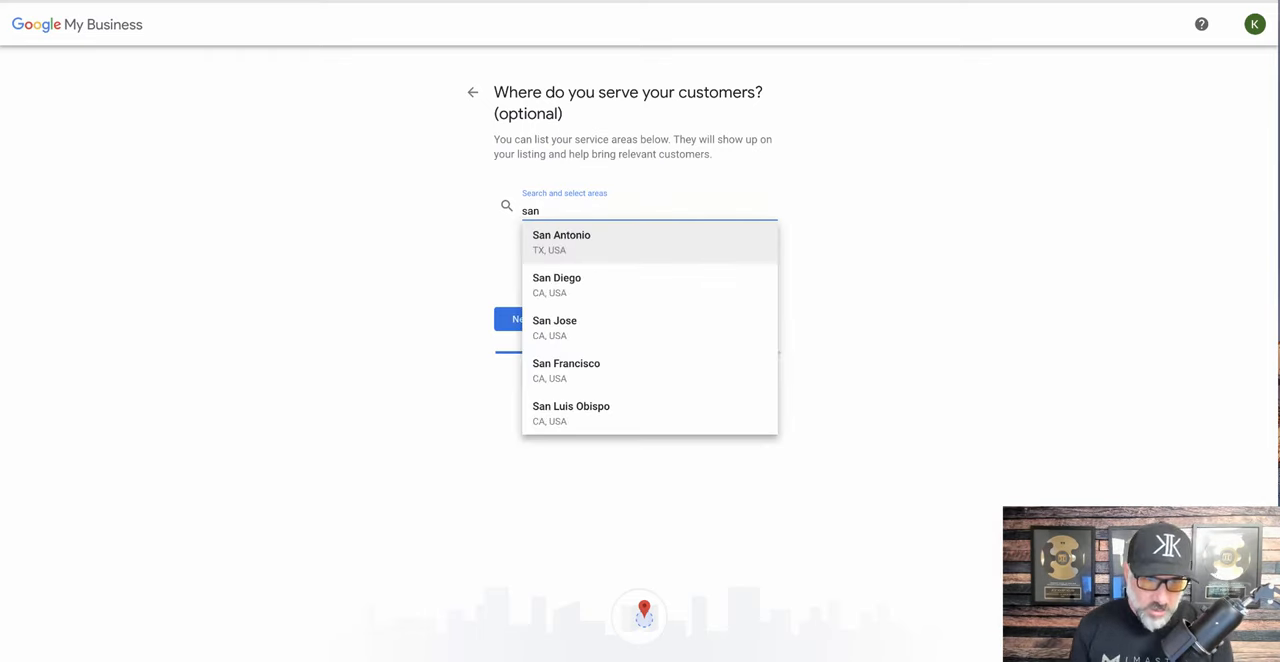
pyautogui.write('diego')
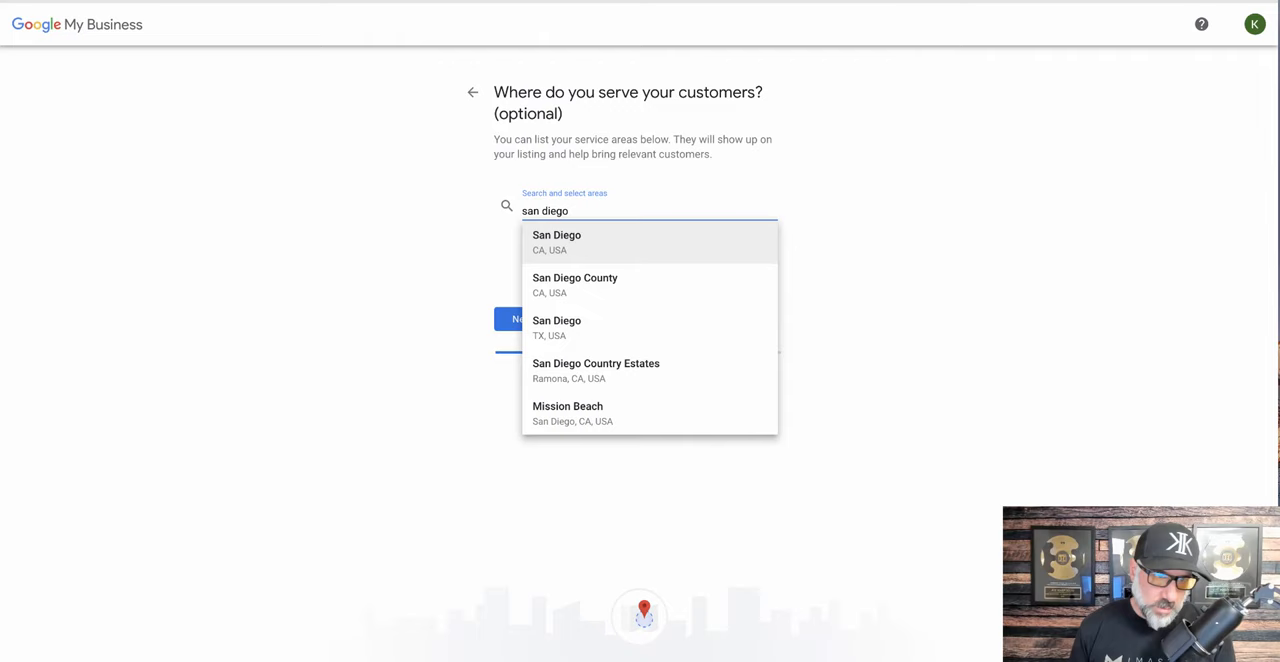
pyautogui.click(556, 242)
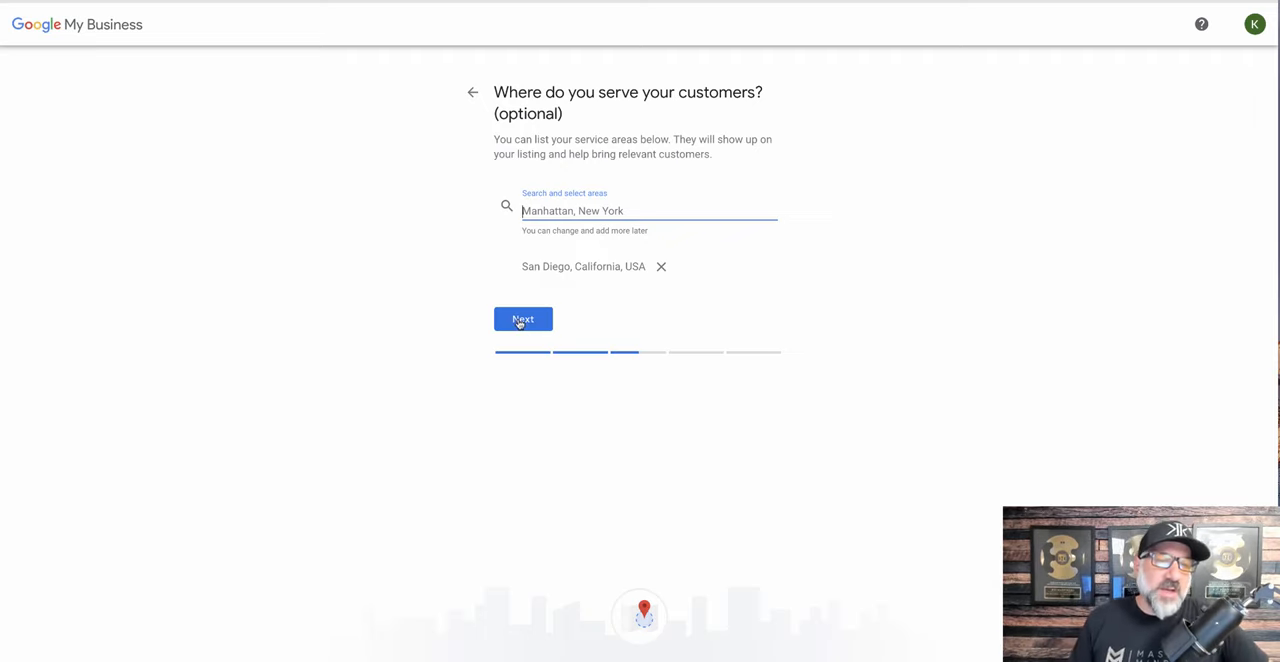
# Continue to categories and set the business category to Internet marketing service.
pyautogui.click(522, 318)
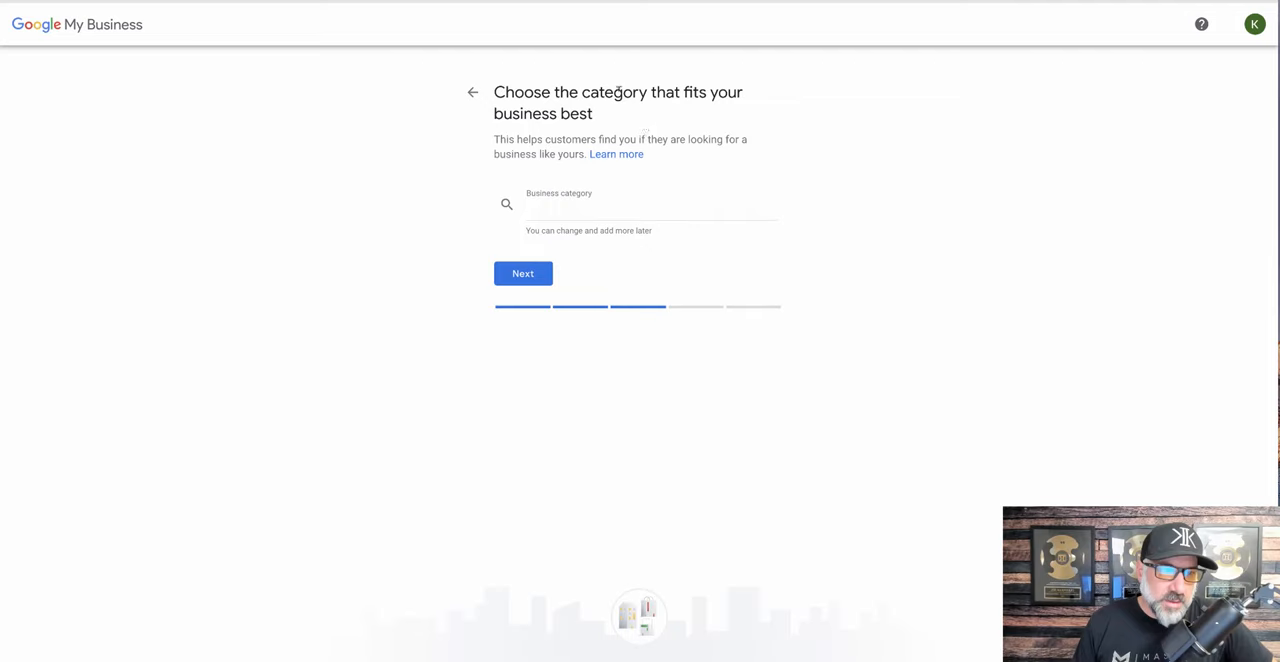
pyautogui.click(650, 212)
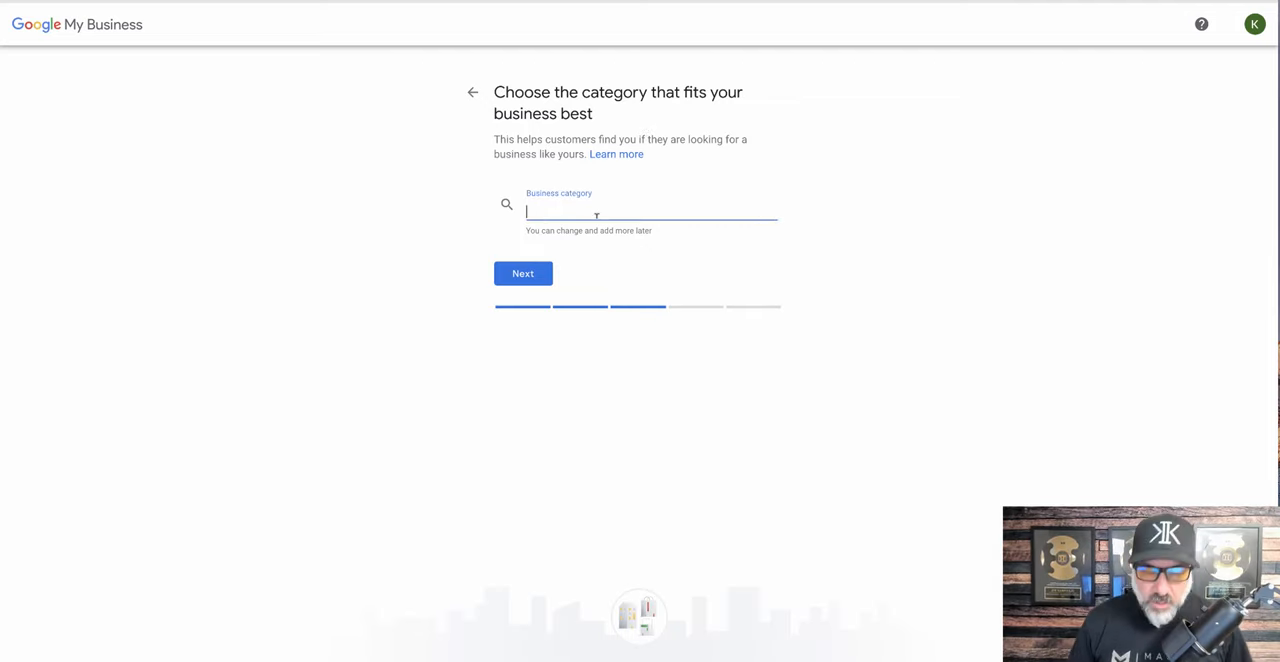
pyautogui.write('Dig')
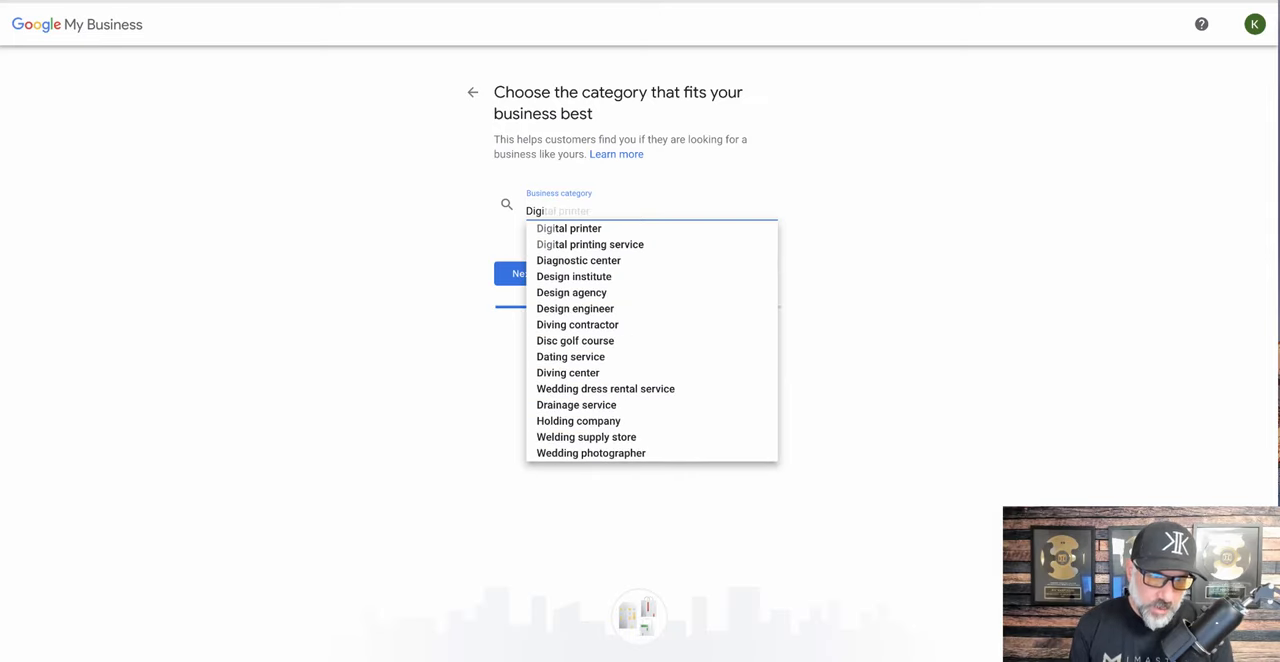
pyautogui.write('interne')
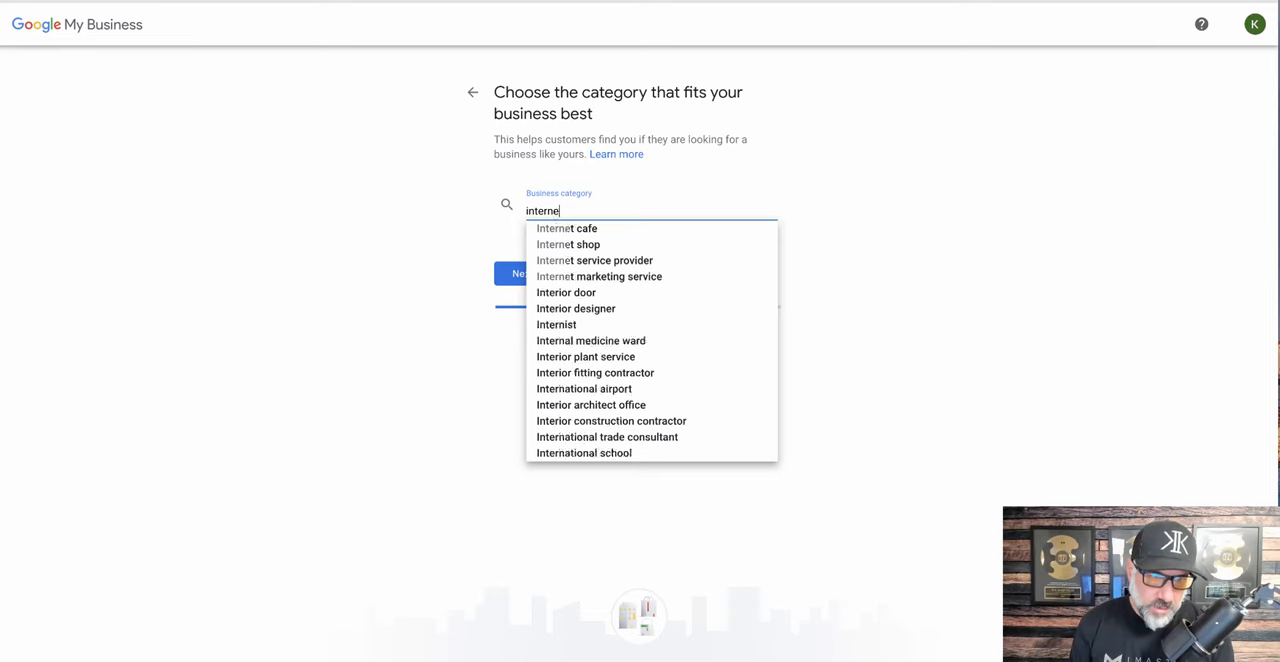
pyautogui.write('y')
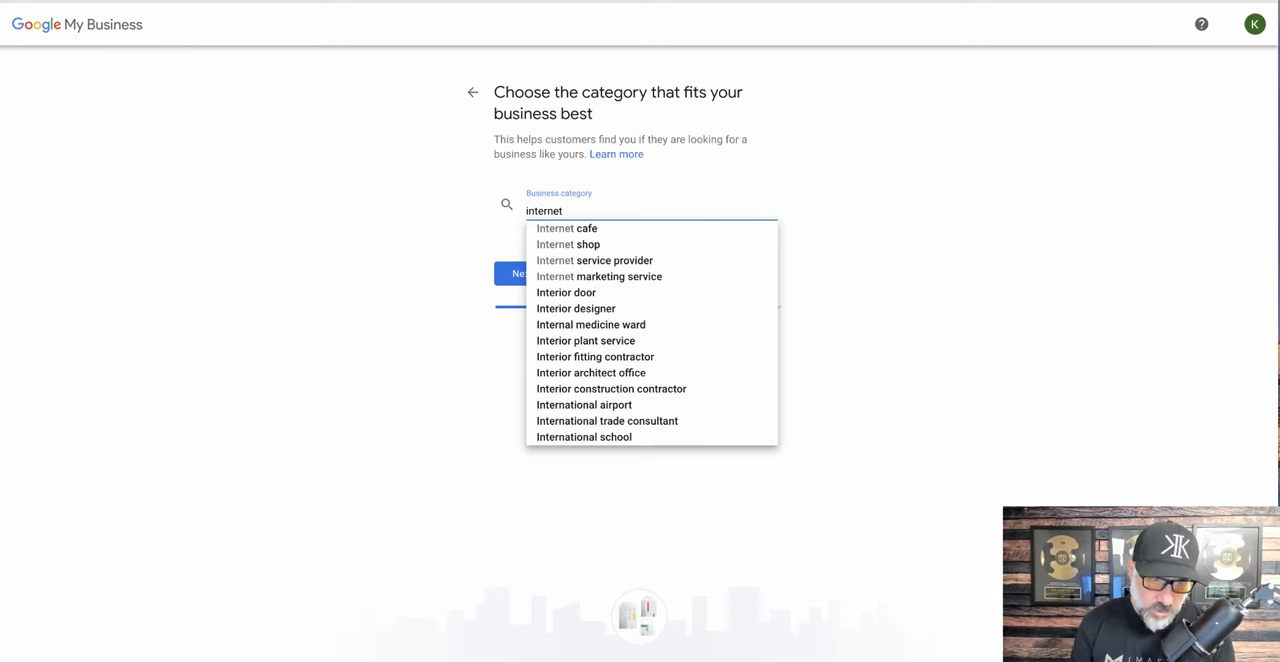
pyautogui.click(600, 276)
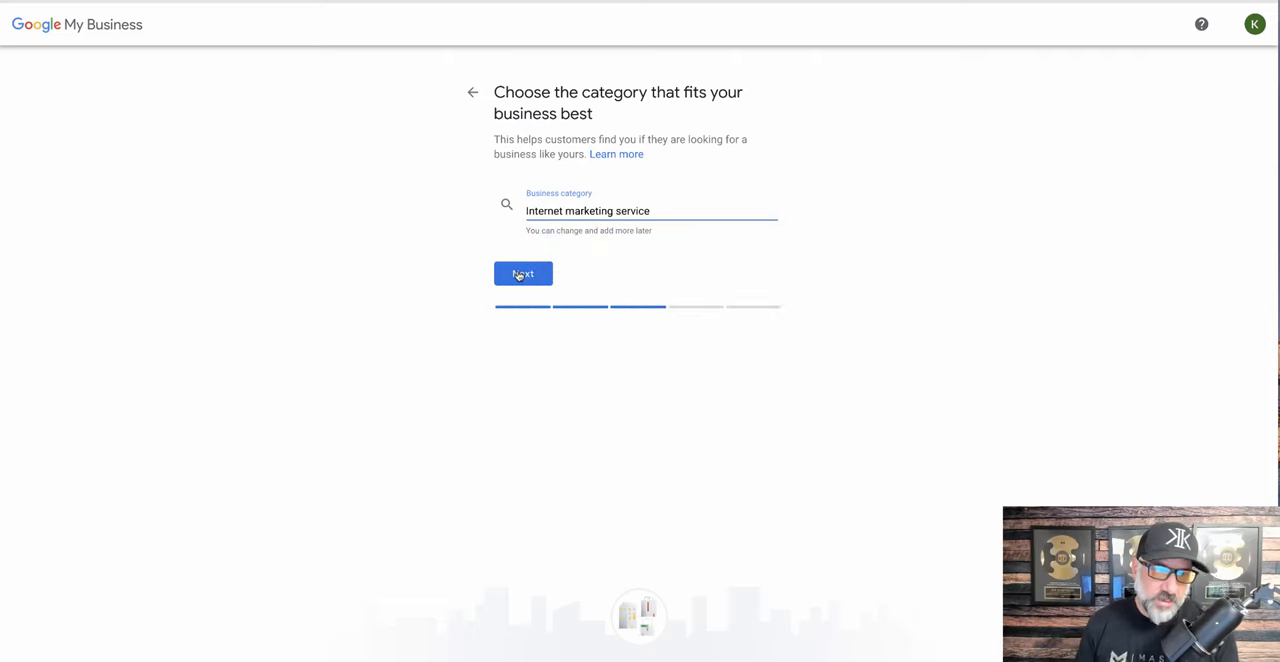
pyautogui.click(522, 274)
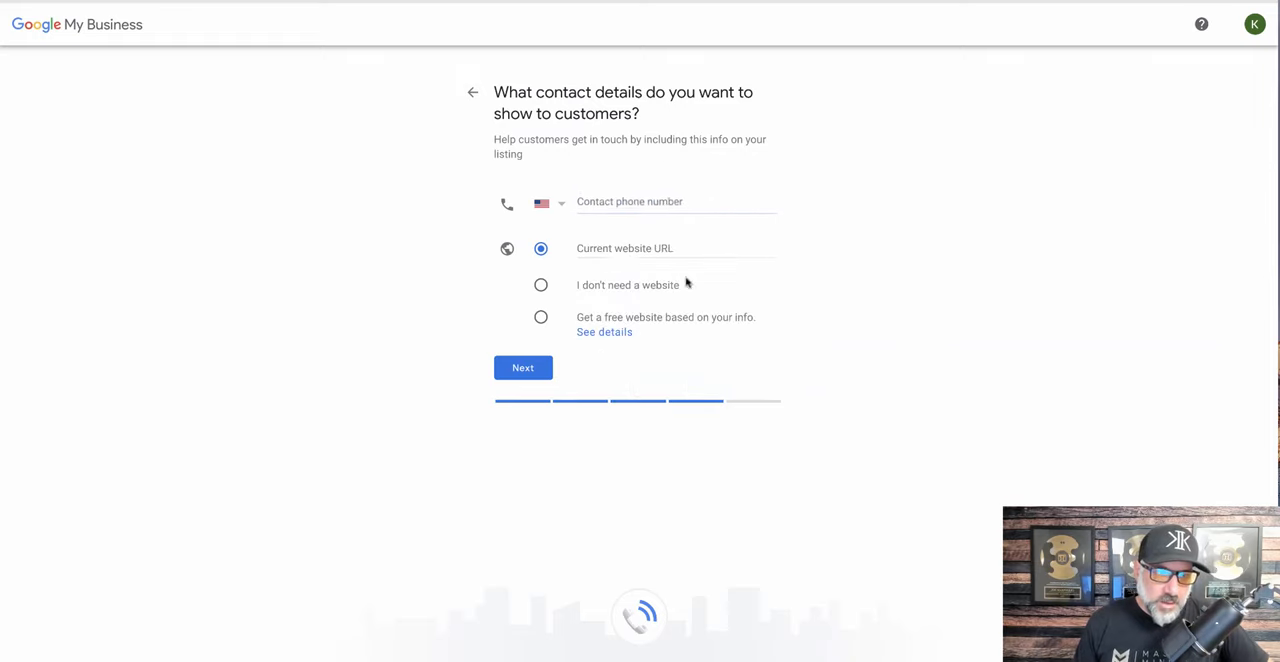
pyautogui.rightClick(676, 248)
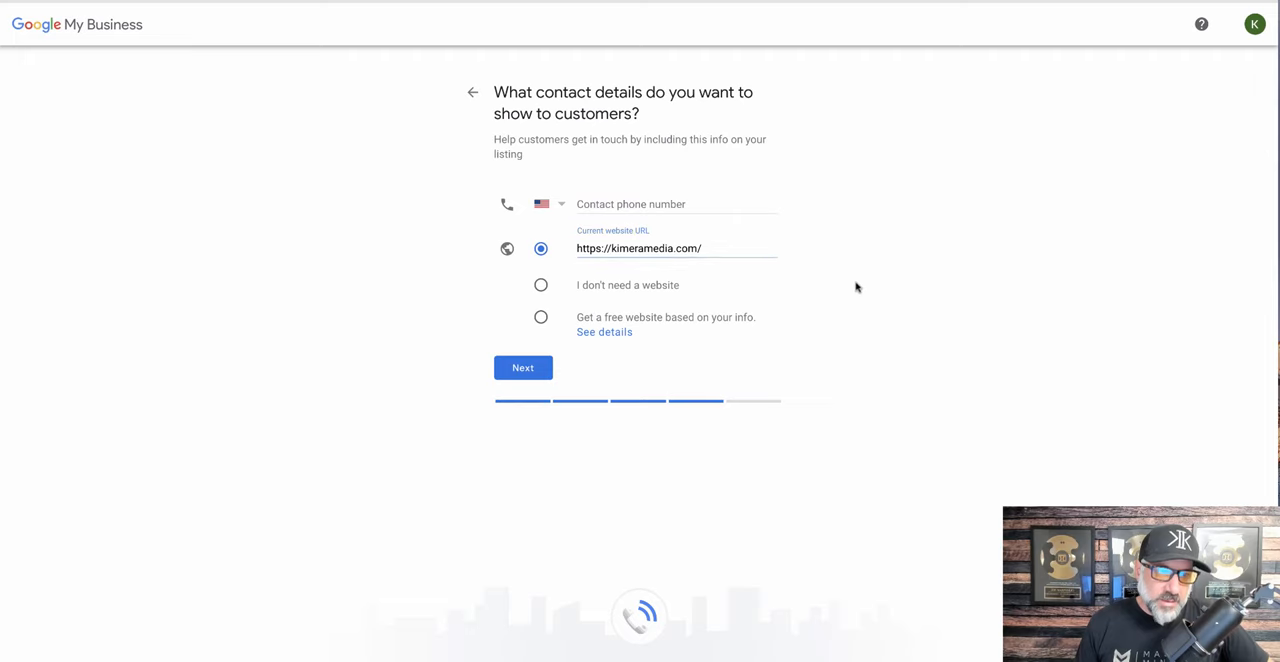
pyautogui.click(640, 248)
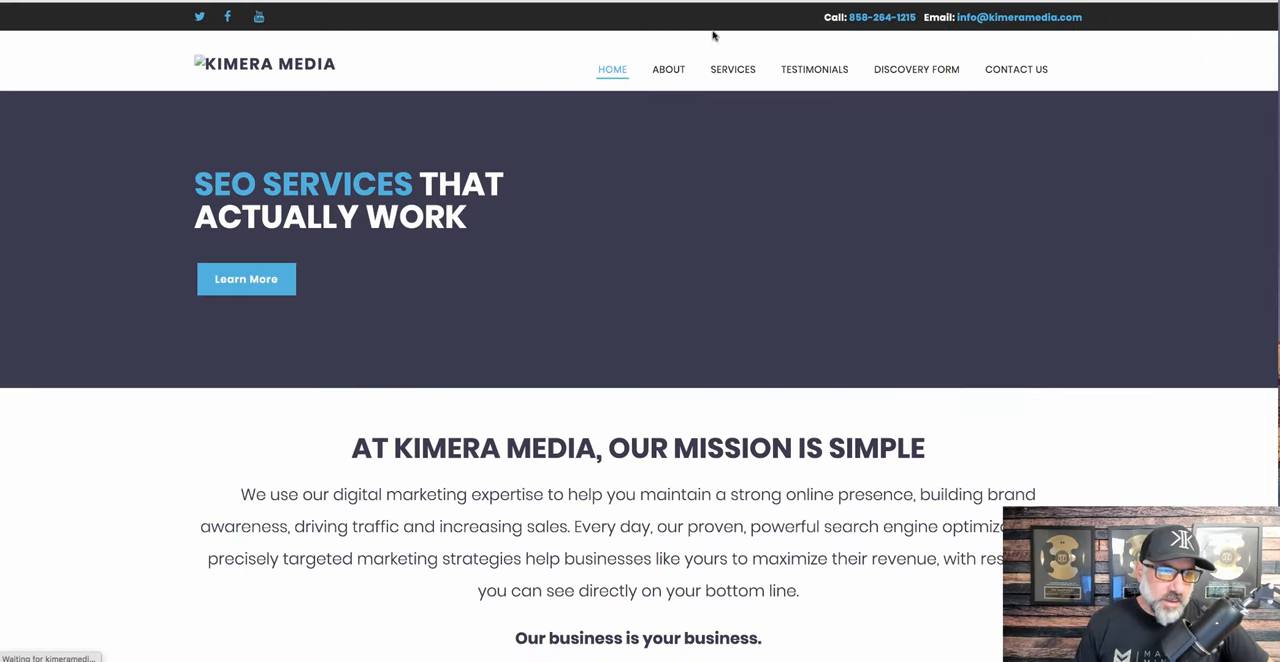
pyautogui.moveTo(880, 16)
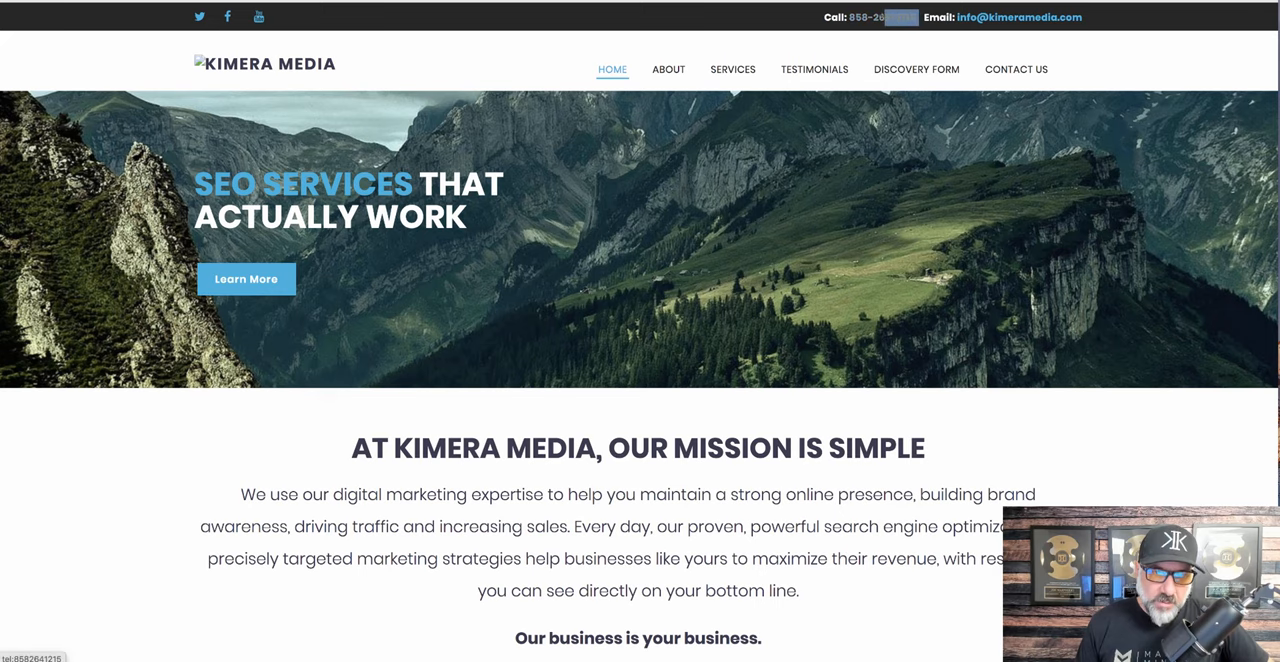
pyautogui.rightClick(888, 16)
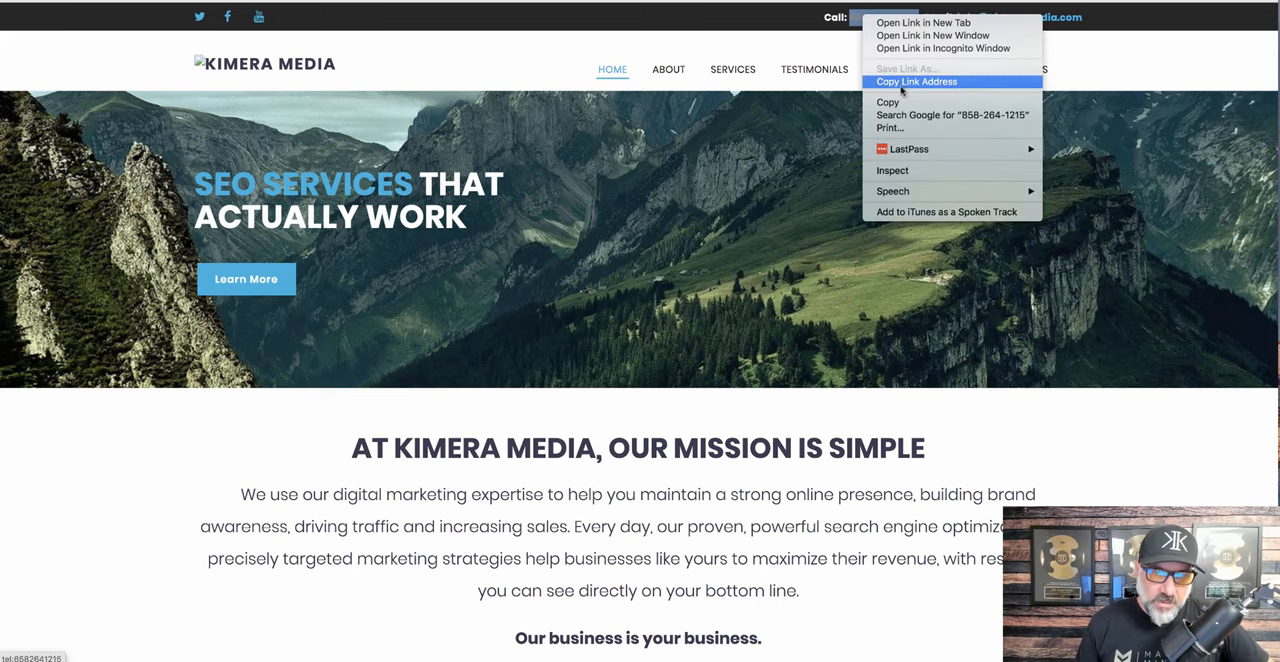
pyautogui.click(916, 80)
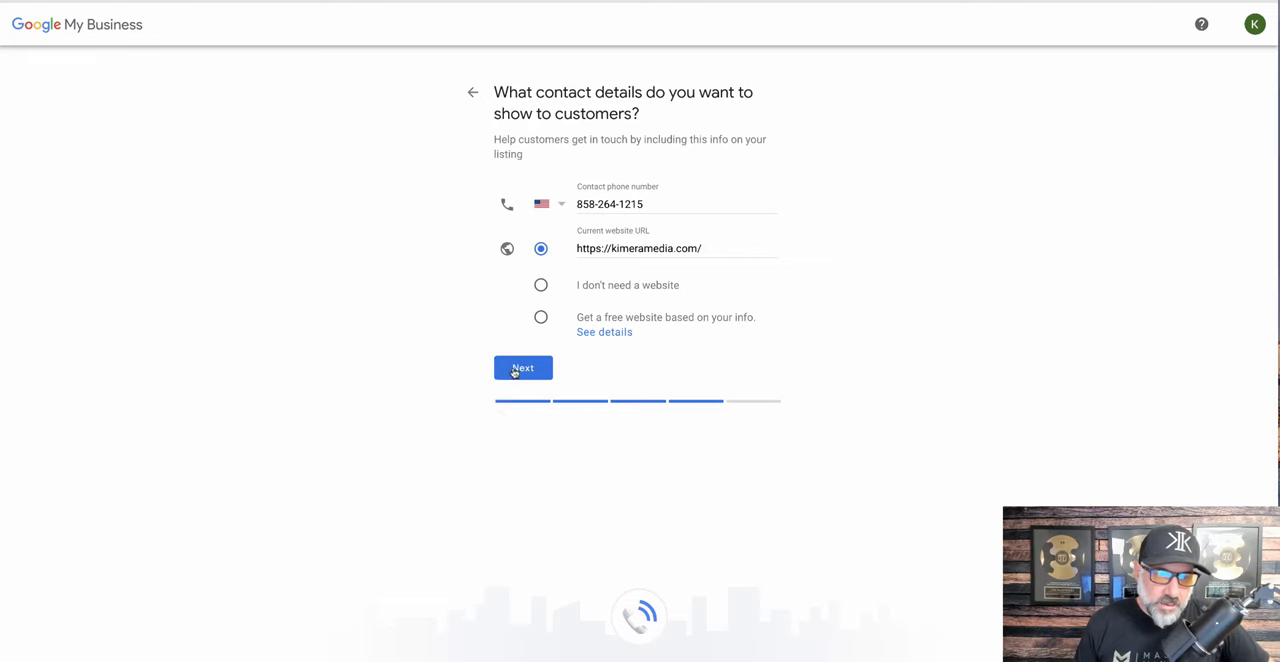
pyautogui.click(522, 368)
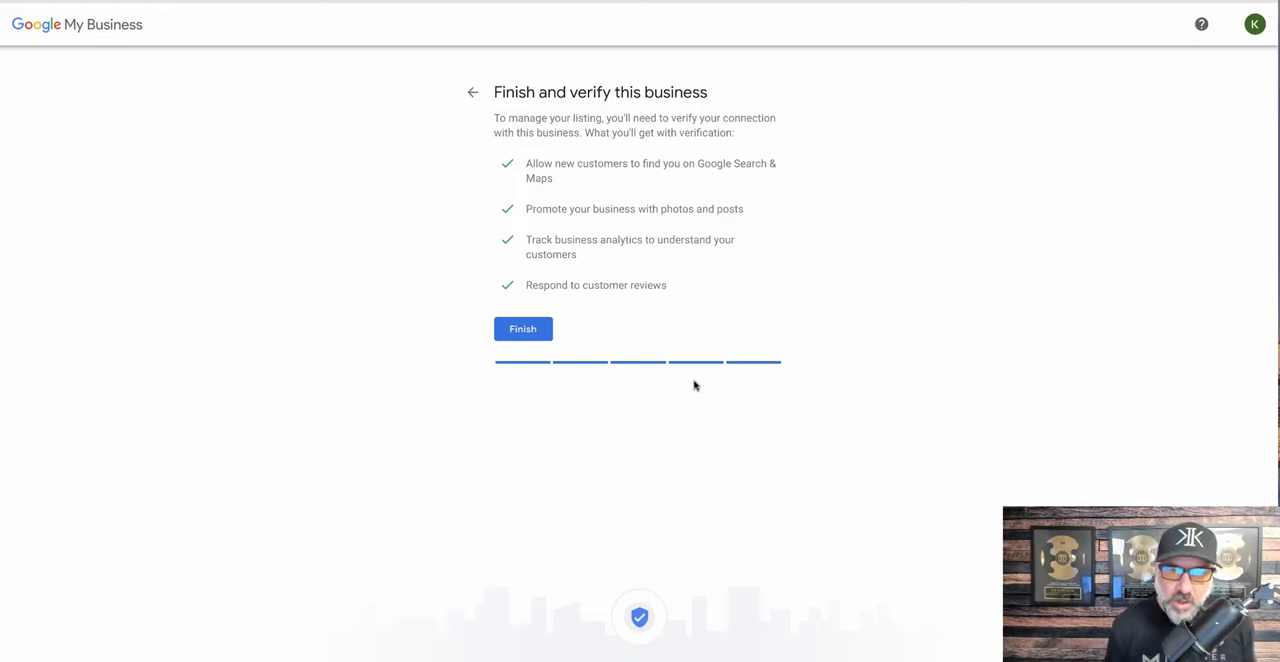
pyautogui.moveTo(732, 348)
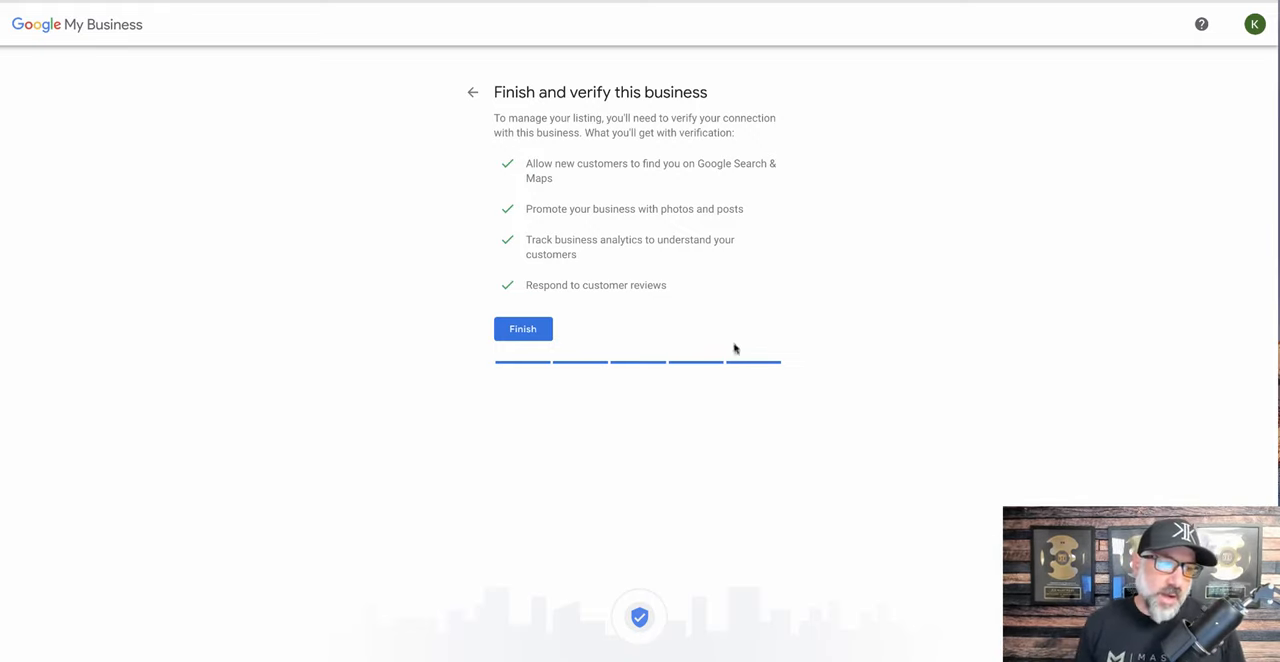